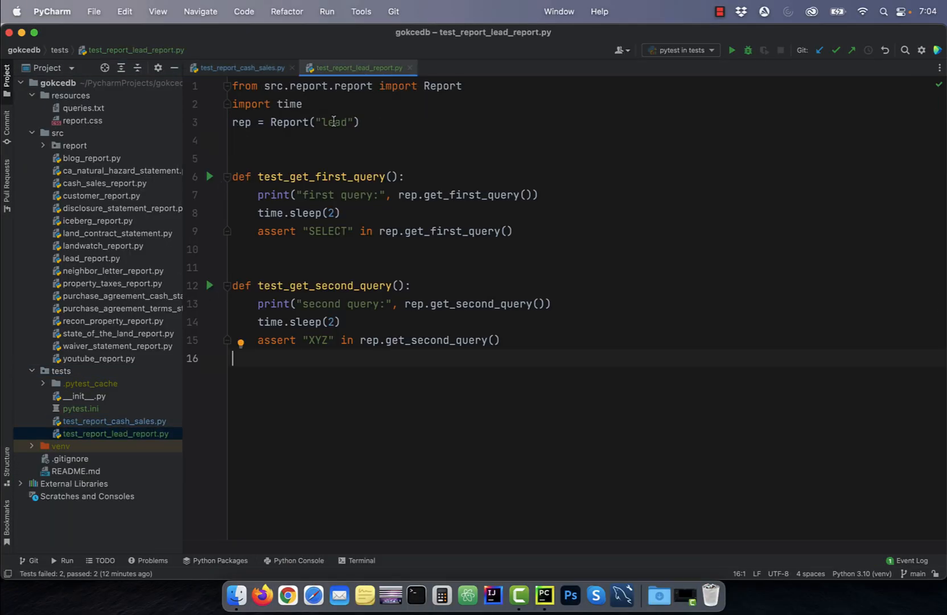
Close all open test file tabs so the editor shows no files
left_click(730, 51)
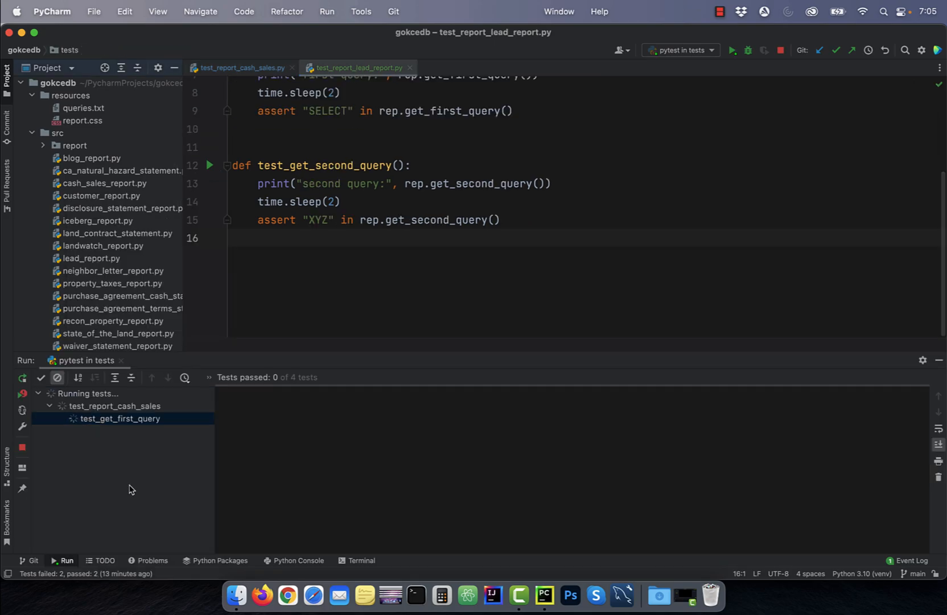
left_click(679, 50)
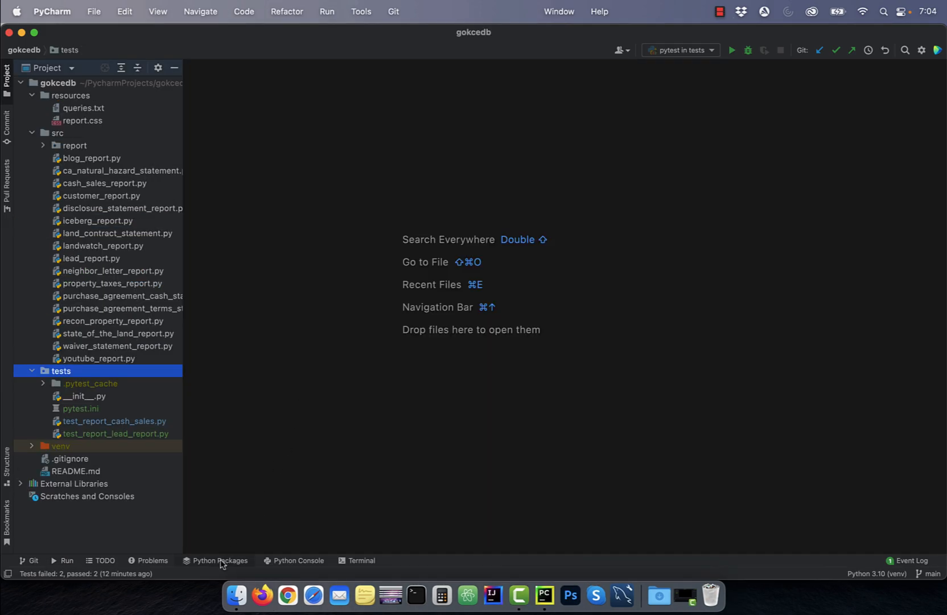
left_click(219, 561)
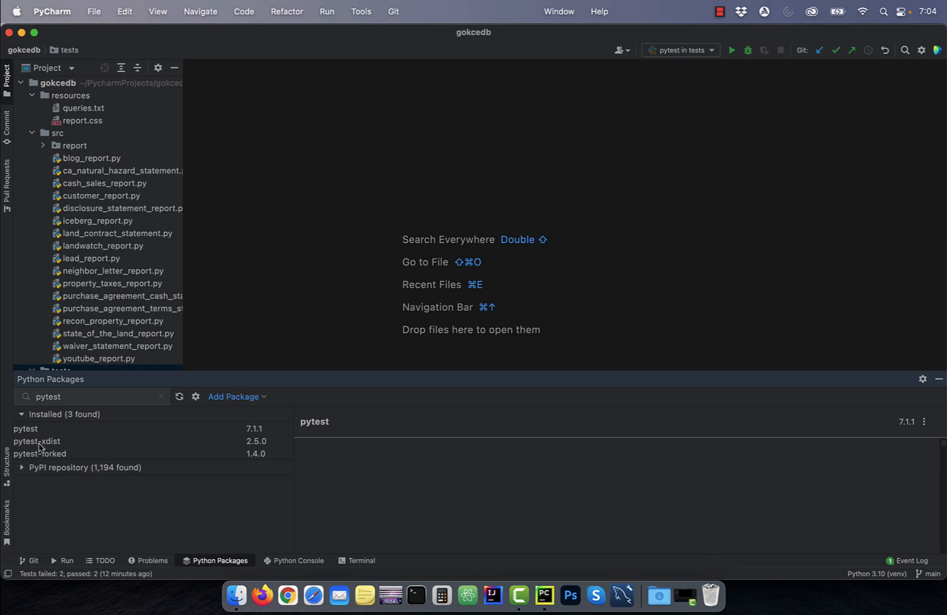
left_click(38, 440)
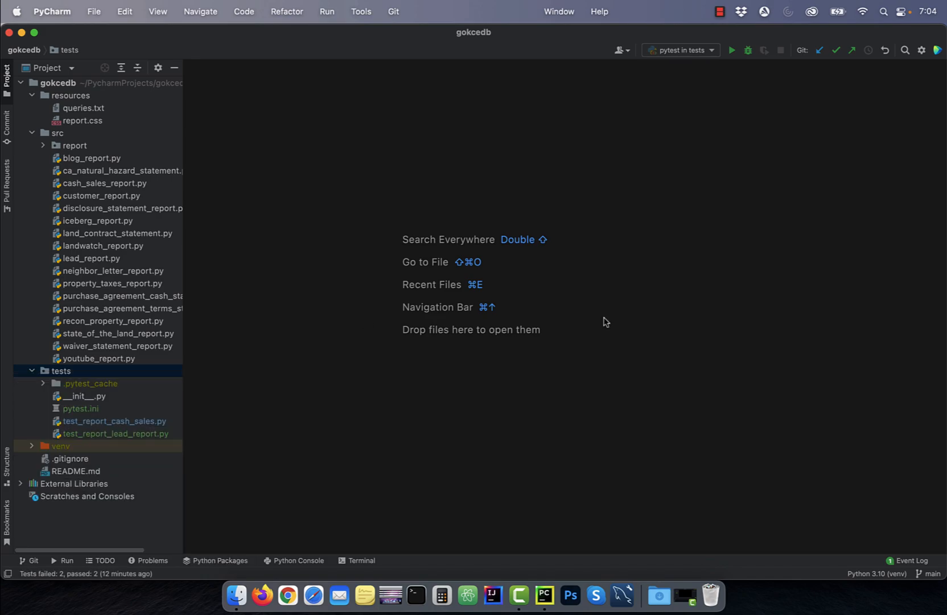
Open test_report_cash_sales.py and test_report_lead_report.py, showing the lead report tests
double_click(114, 420)
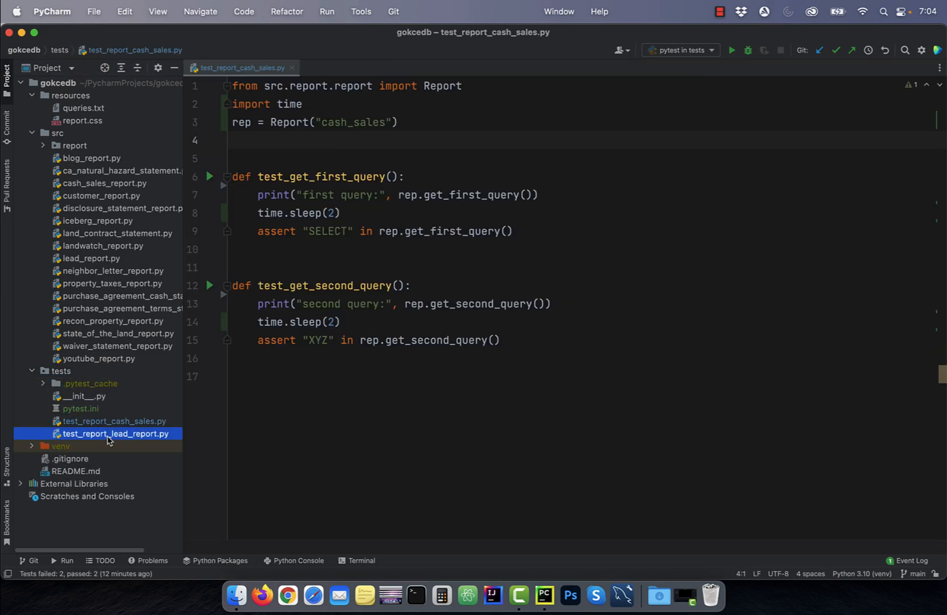
double_click(116, 433)
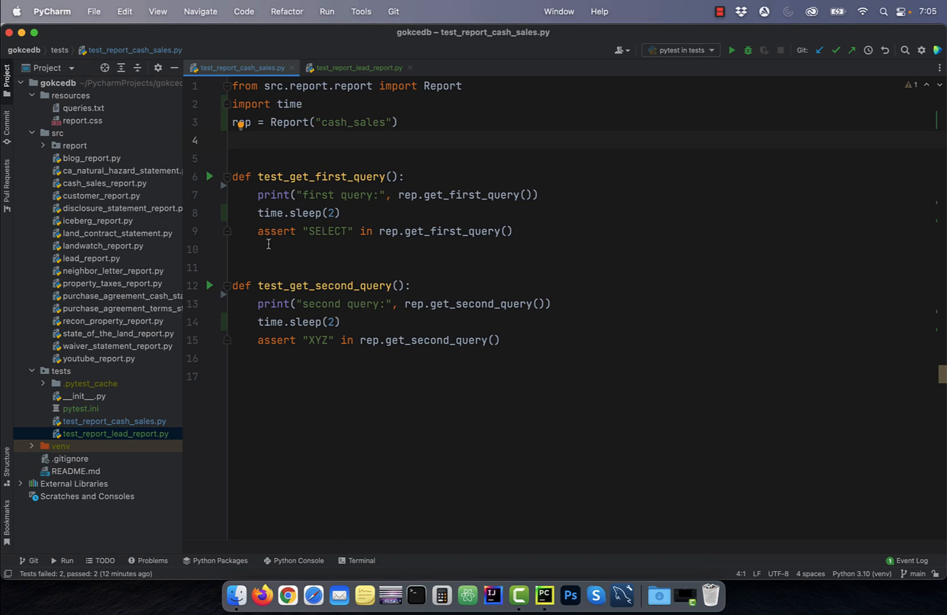
mouse_move(441, 230)
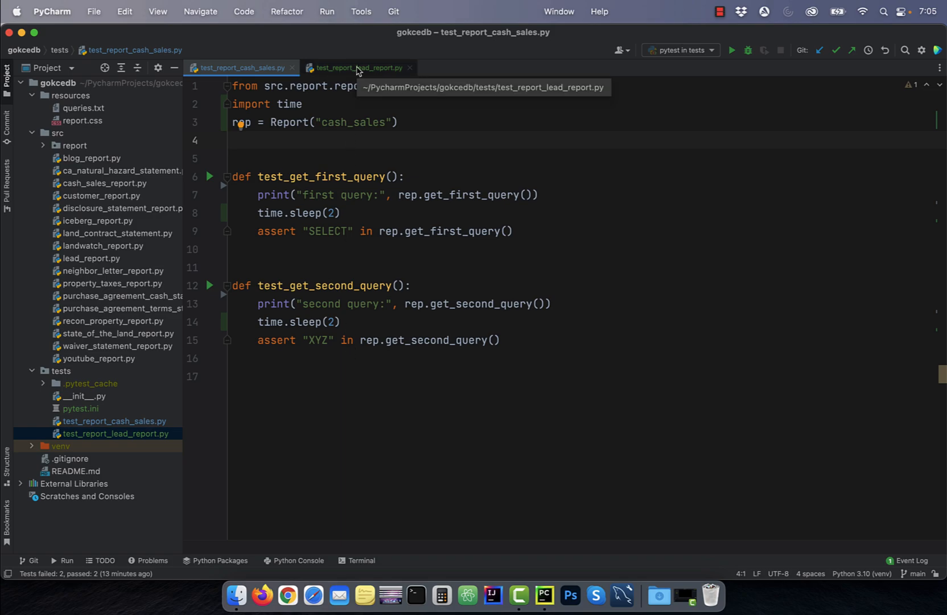
left_click(358, 67)
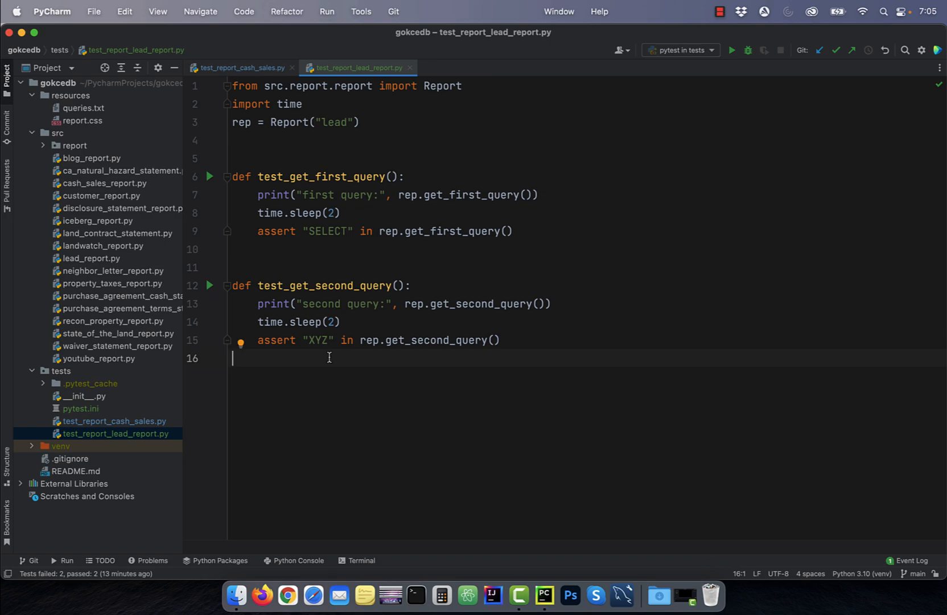
mouse_move(75, 379)
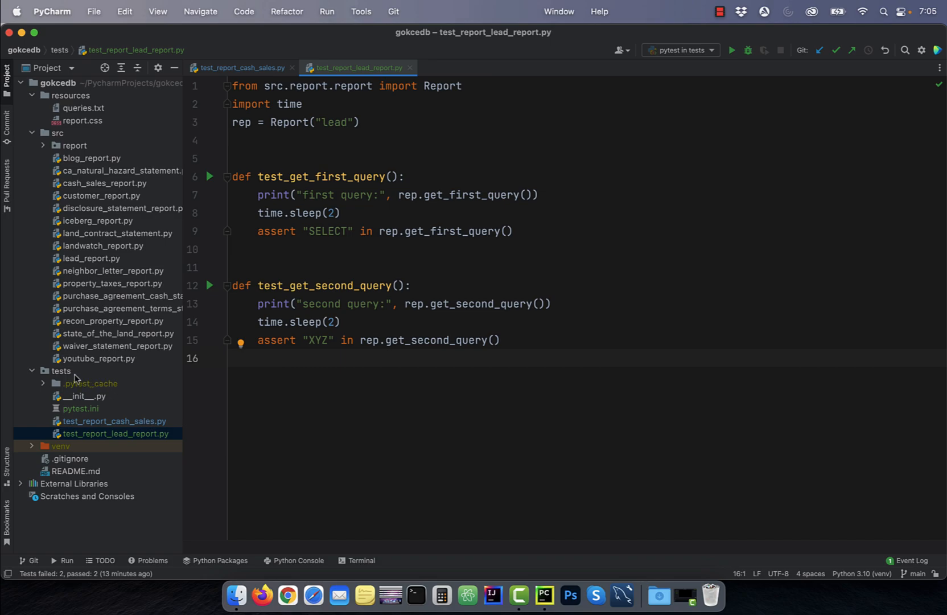
Run 'pytest in tests' on the tests folder, giving 2 failed and 2 passed
right_click(60, 369)
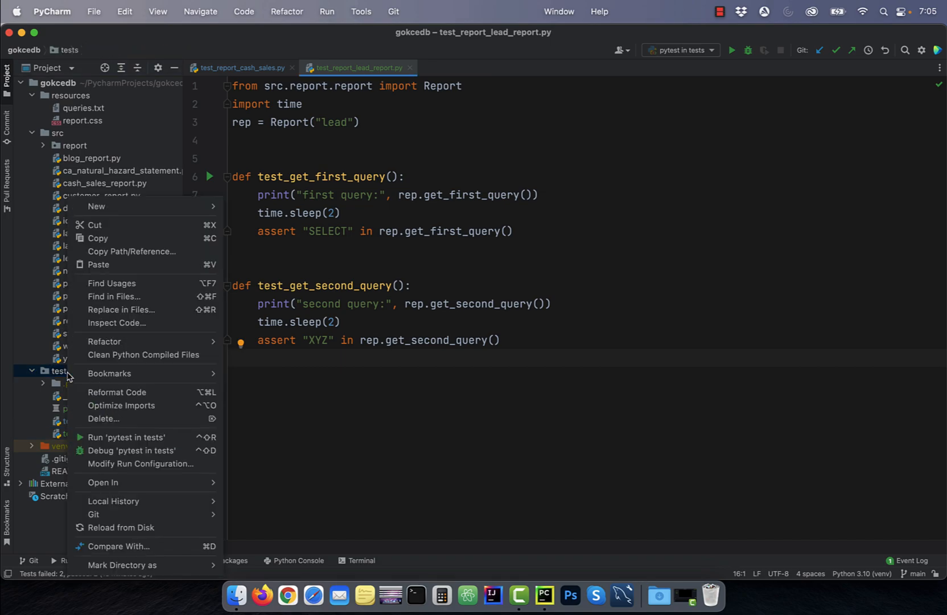
left_click(126, 437)
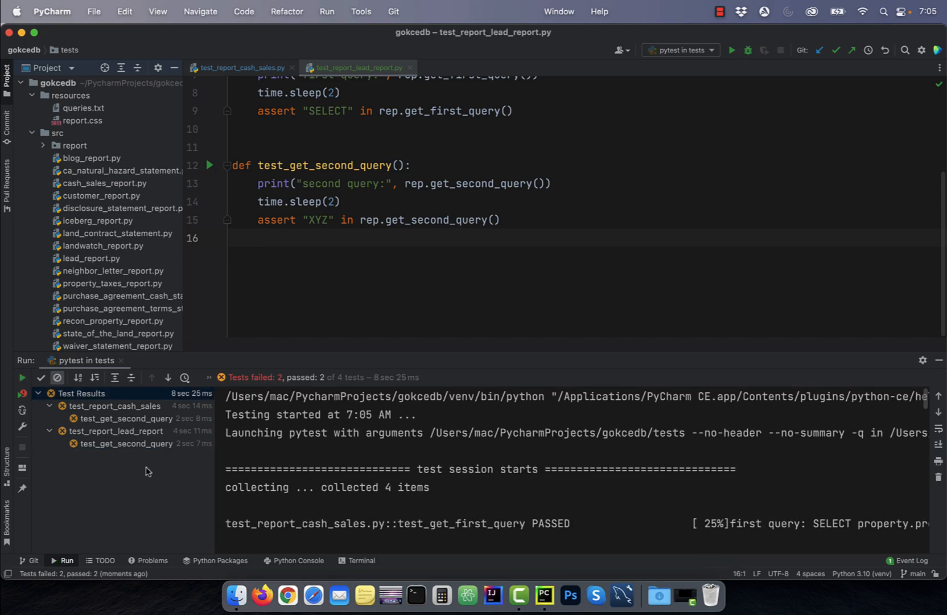
mouse_move(185, 401)
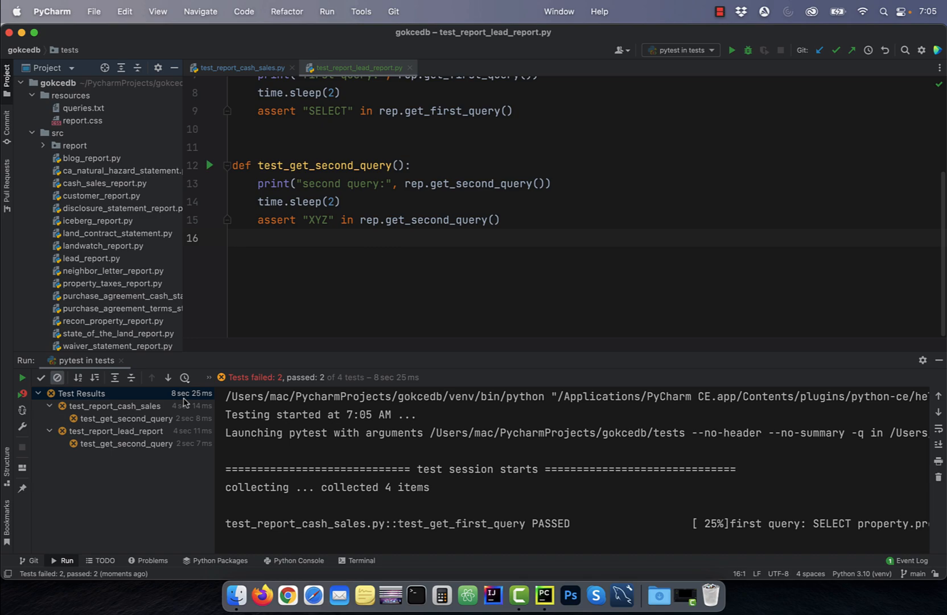
left_click(680, 50)
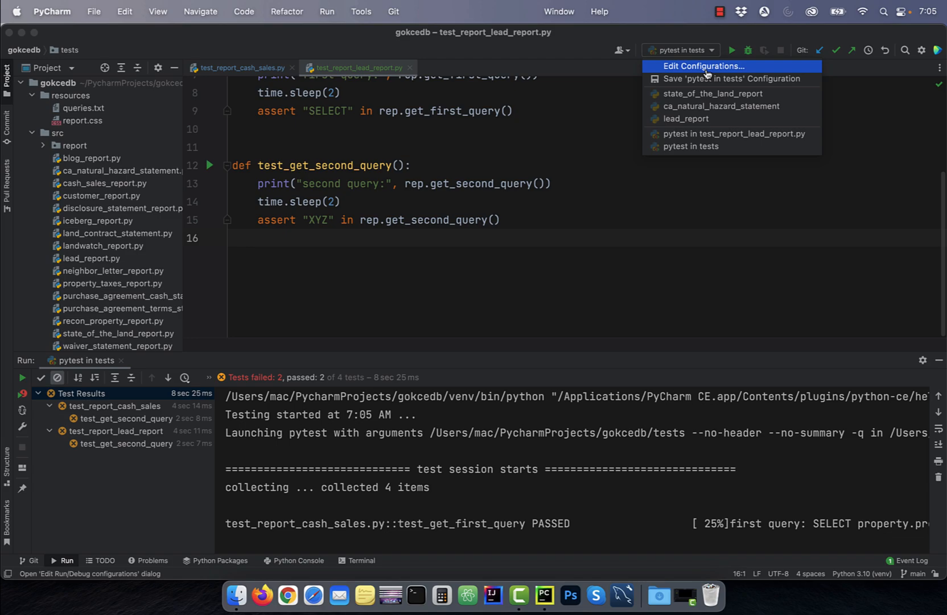
Add '-n 4' to the 'pytest in tests' configuration's additional arguments and save it
left_click(701, 66)
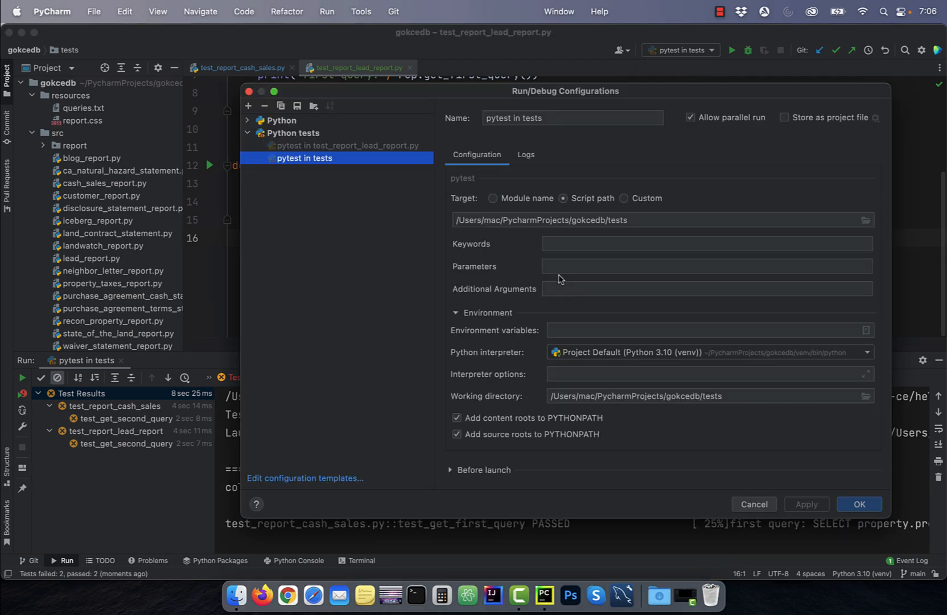
mouse_move(565, 296)
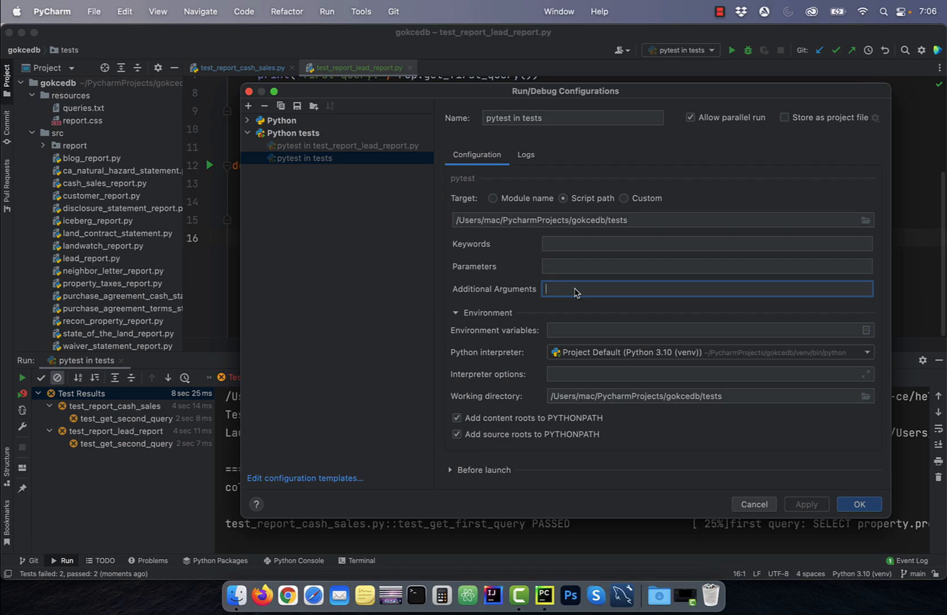
type("-n")
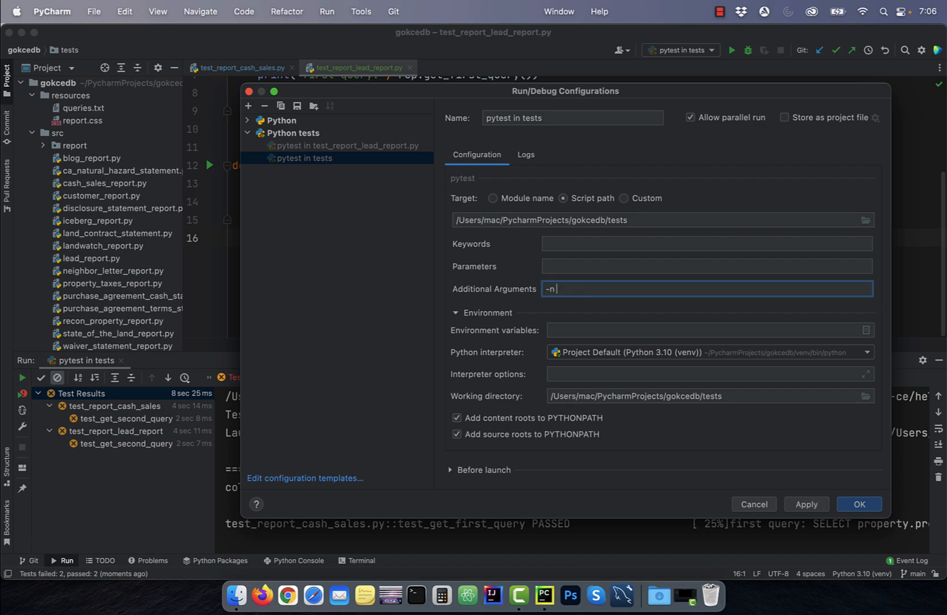
type("4")
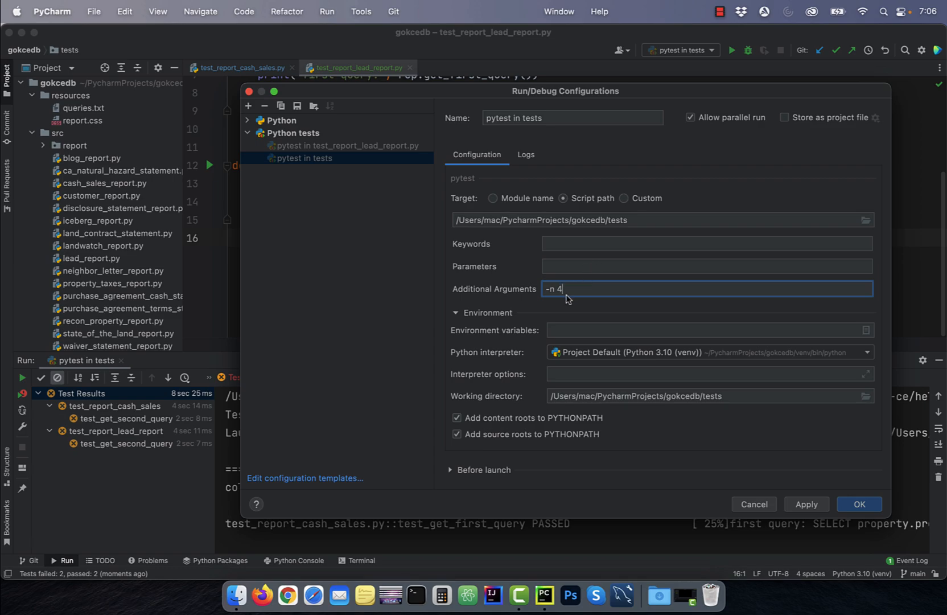
mouse_move(567, 313)
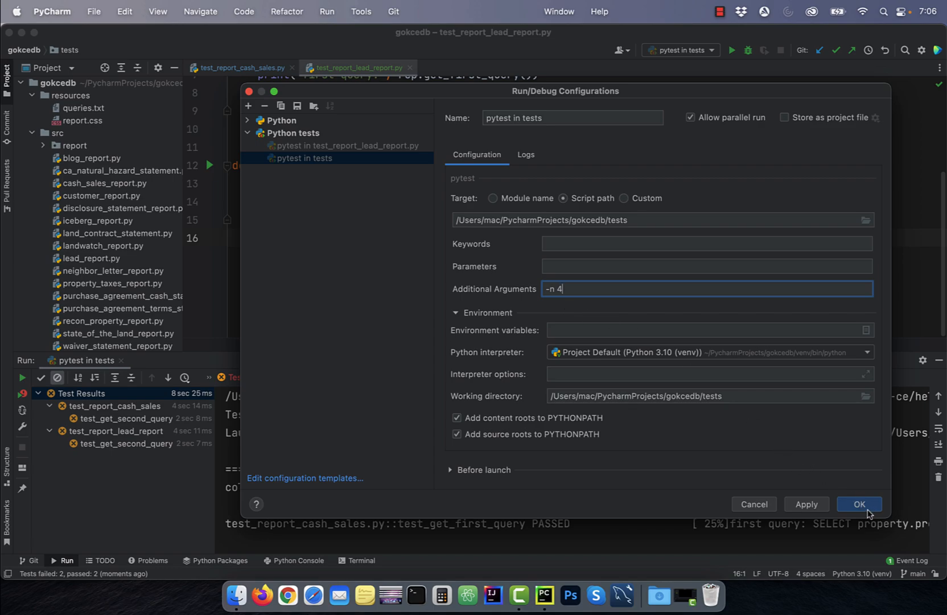
left_click(858, 503)
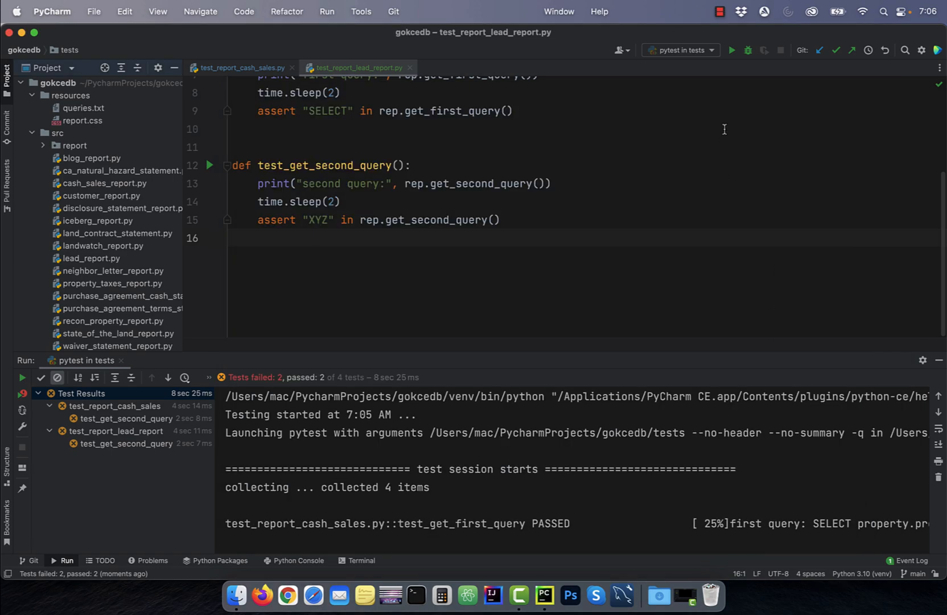
mouse_move(731, 50)
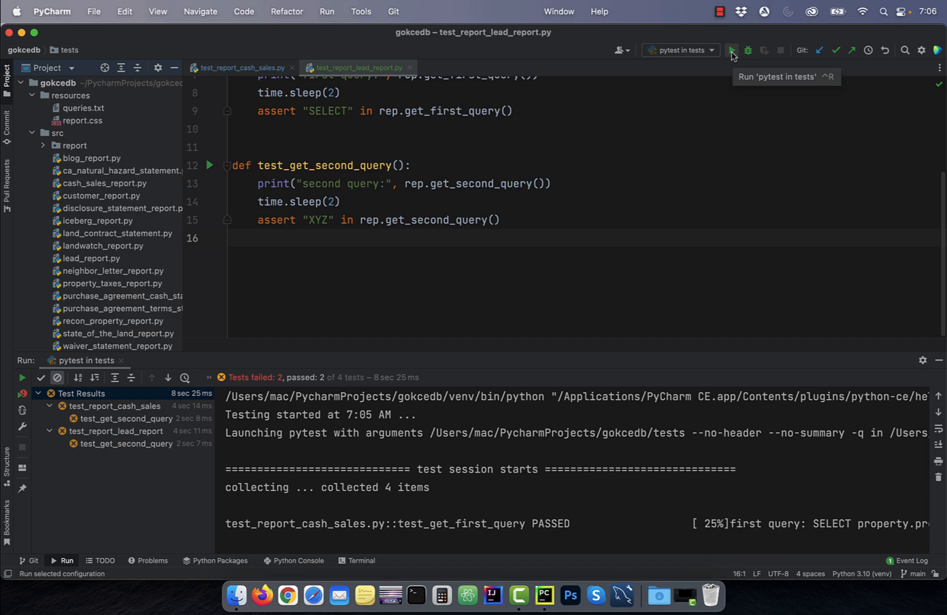
Rerun 'pytest in tests' on four workers gw0–gw3, finishing in about 2.7 seconds
left_click(732, 50)
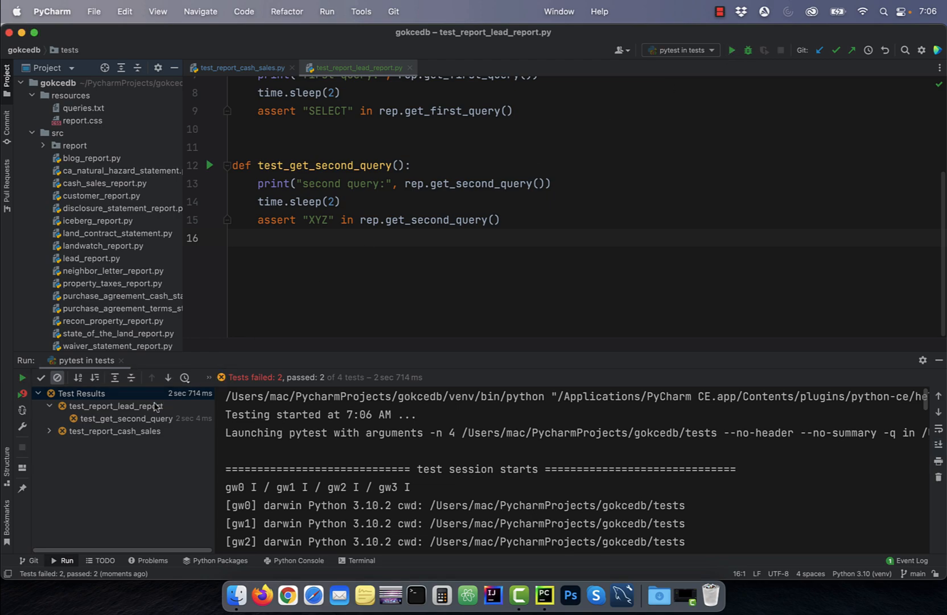
mouse_move(180, 402)
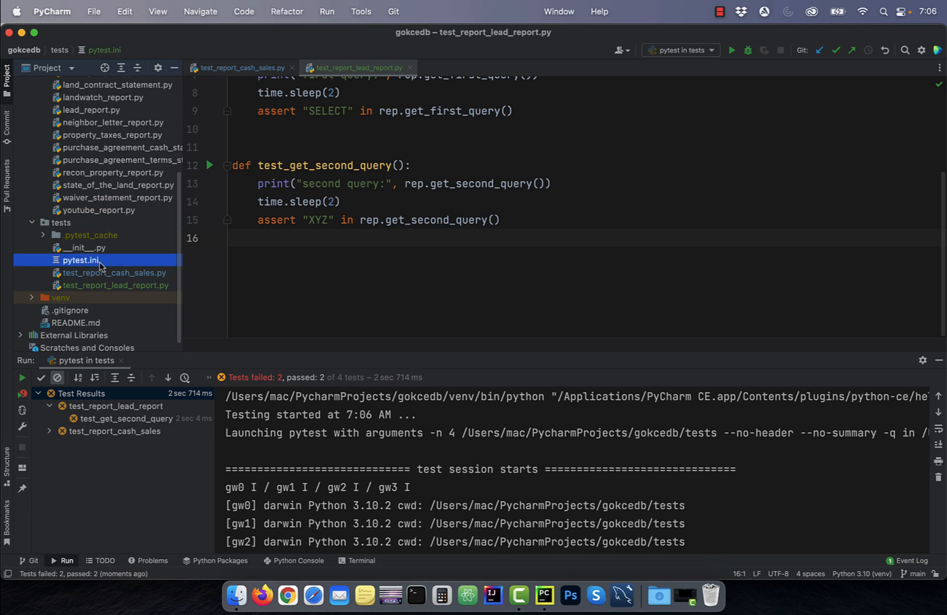
Add the line 'addopts = -n2' under the section header in pytest.ini
double_click(80, 259)
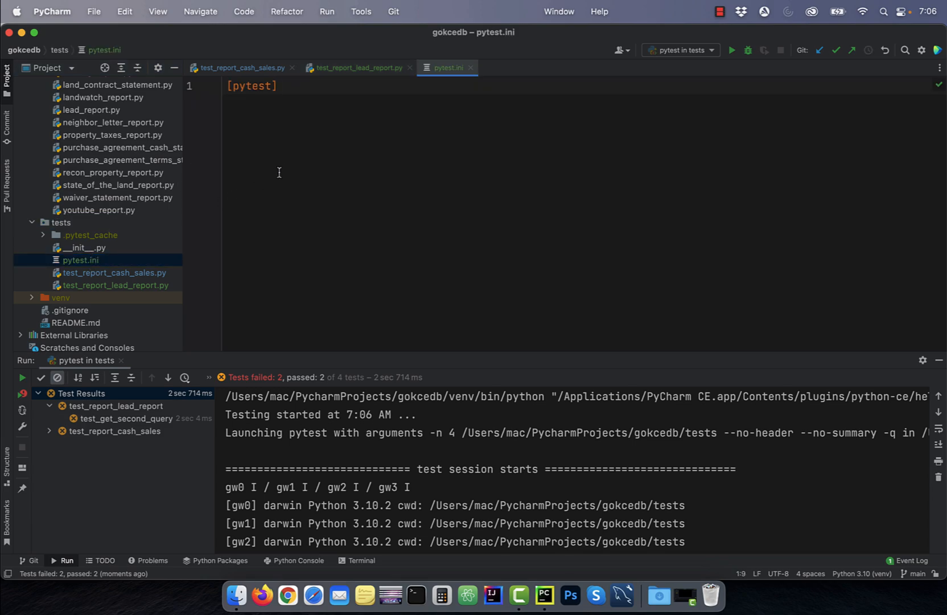
key("enter")
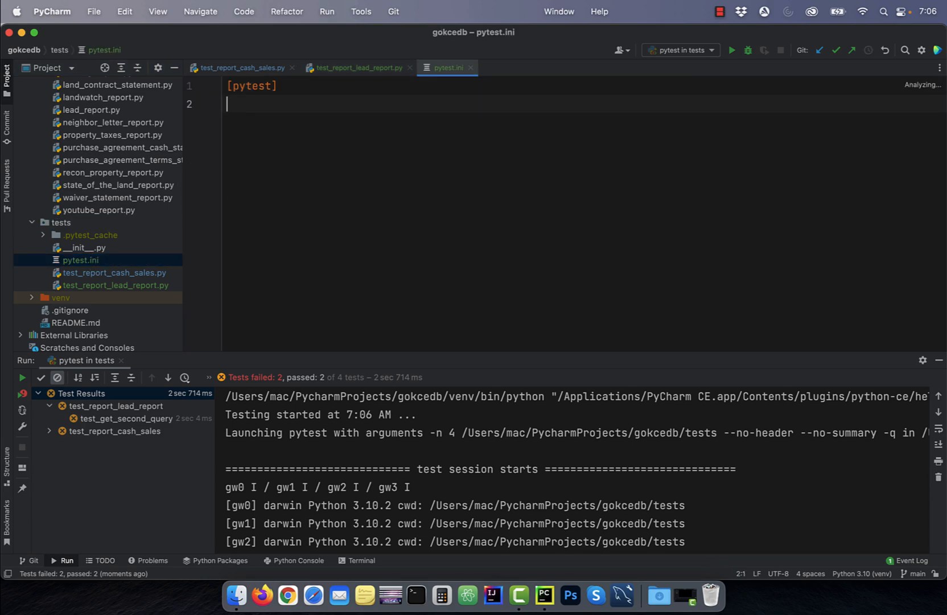
type("add")
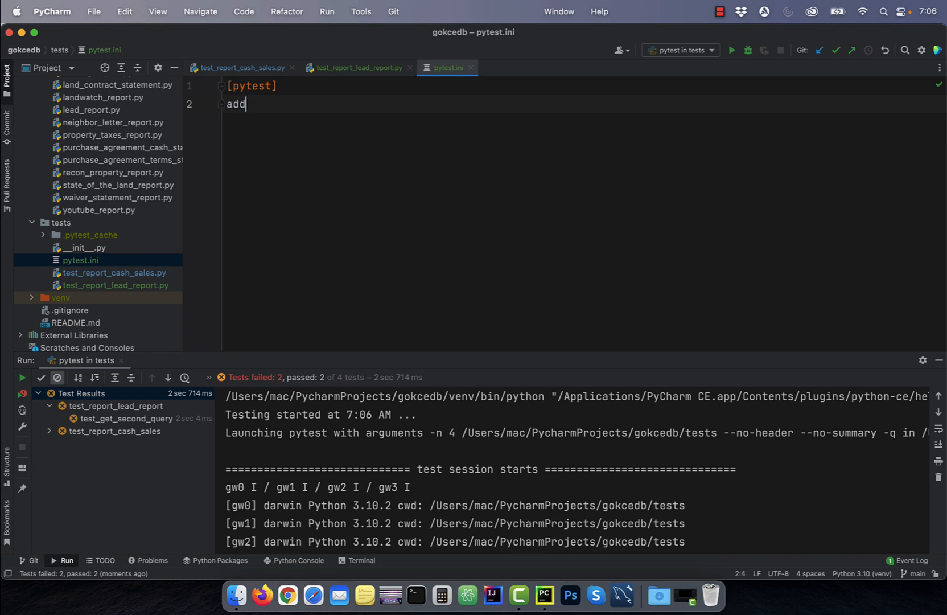
type("opts")
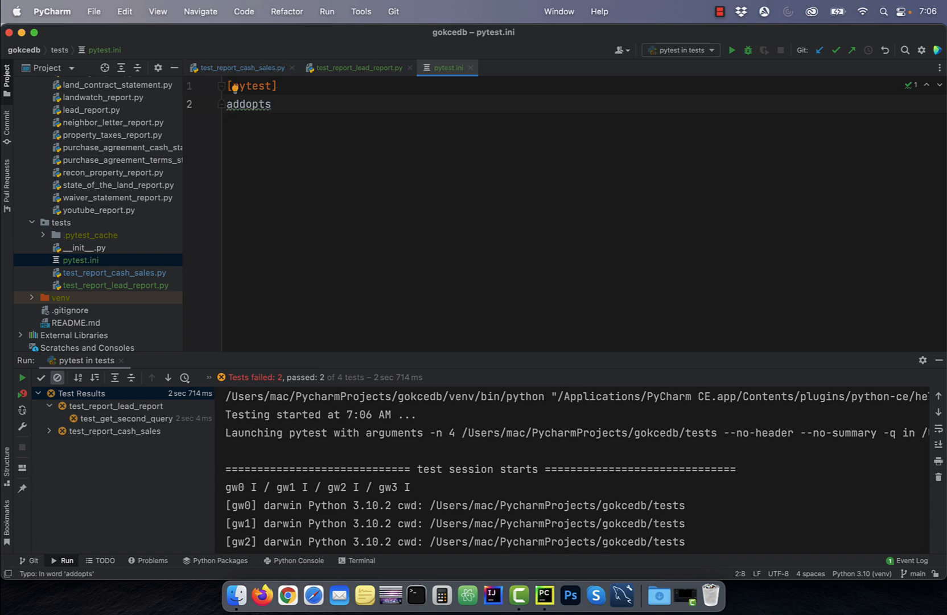
type("= -n")
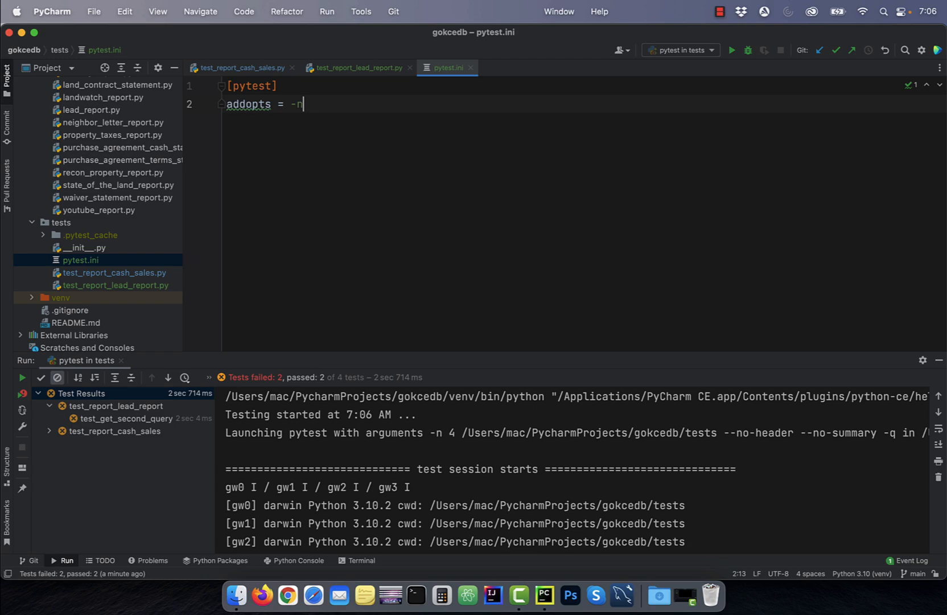
type("4")
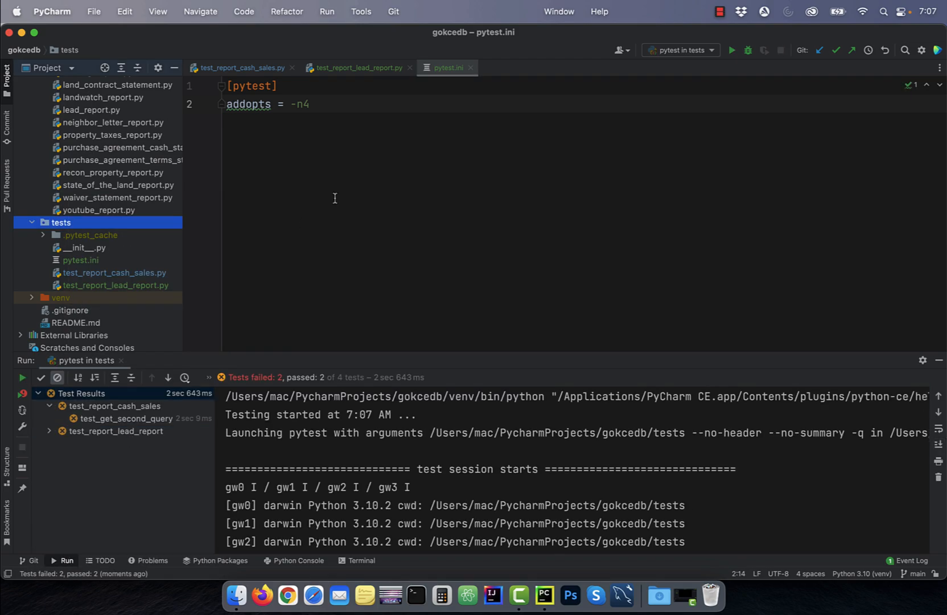
Rerun the tests folder and export the results as an HTML report
right_click(60, 222)
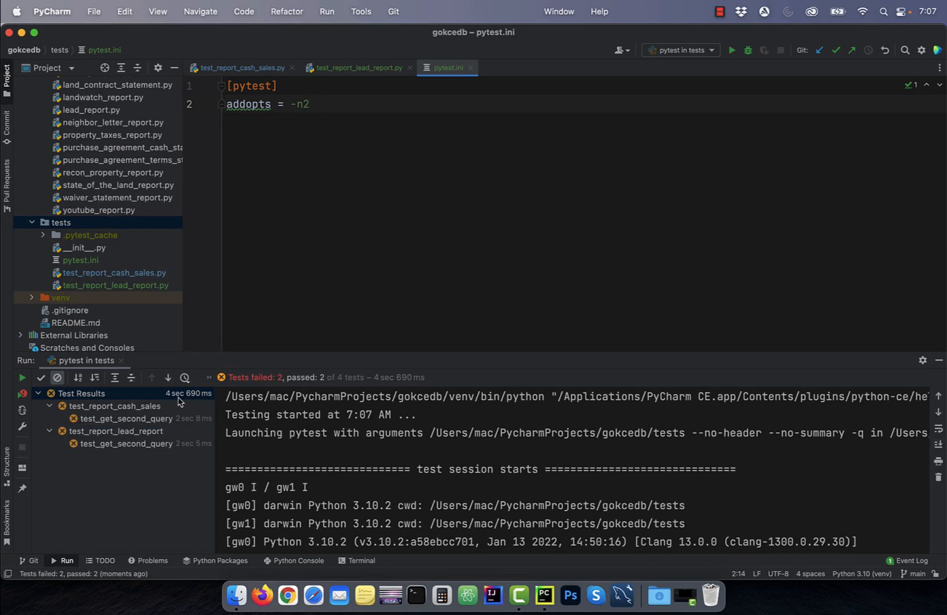
mouse_move(216, 380)
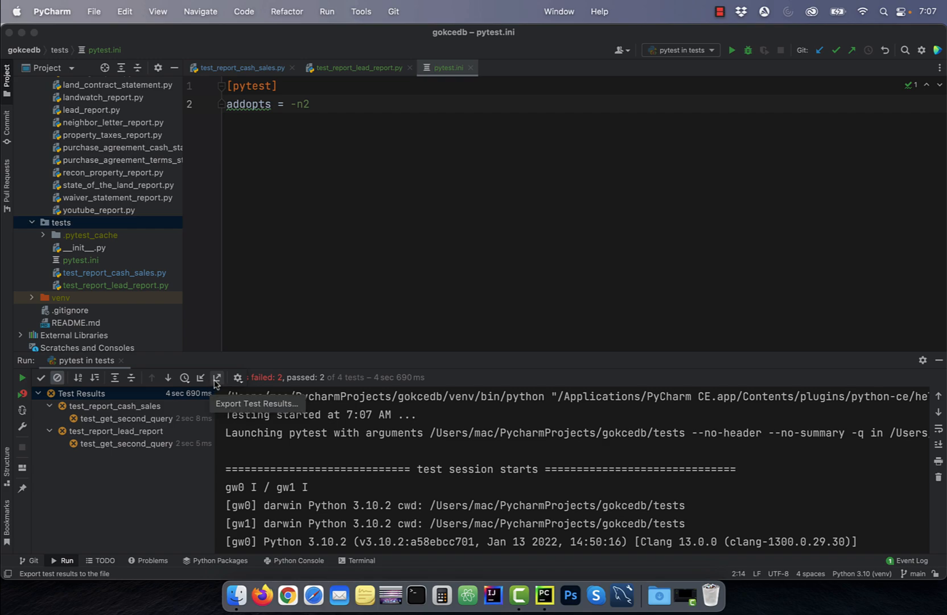
left_click(217, 377)
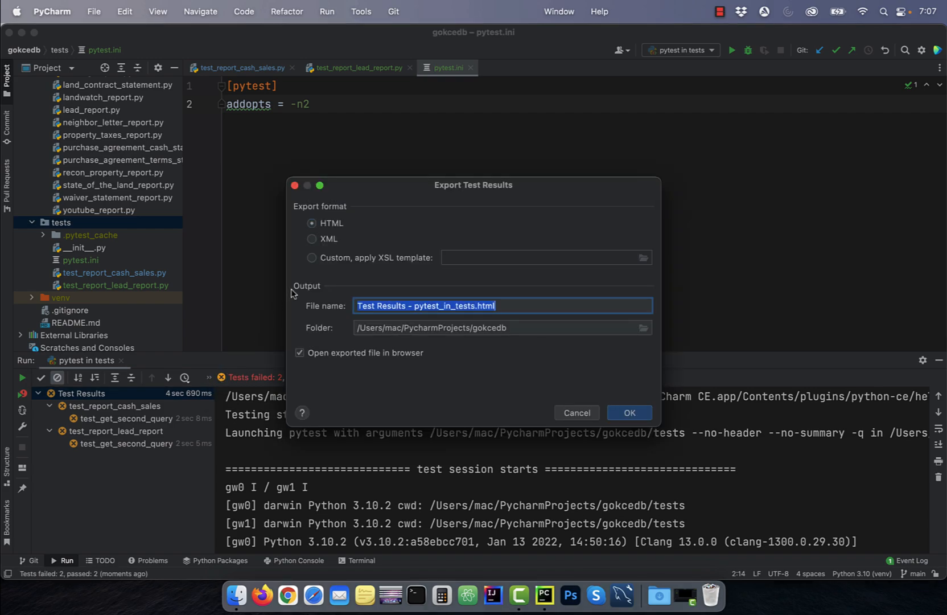
left_click(629, 412)
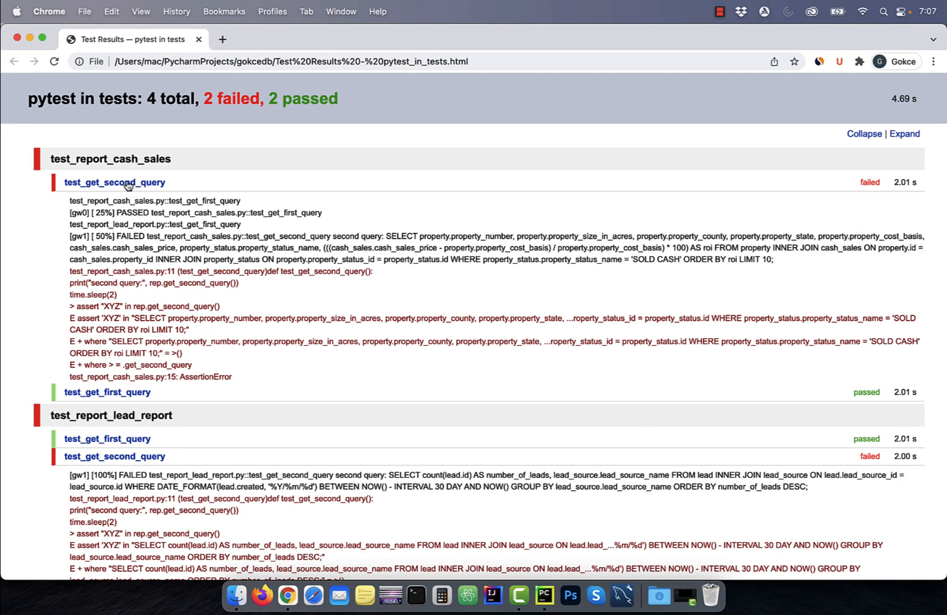
left_click(863, 133)
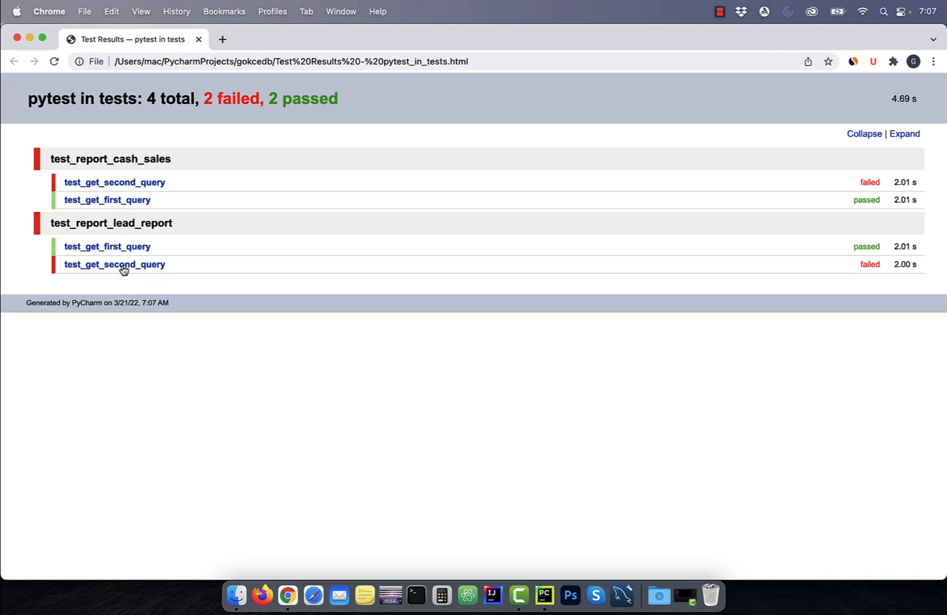
left_click(115, 264)
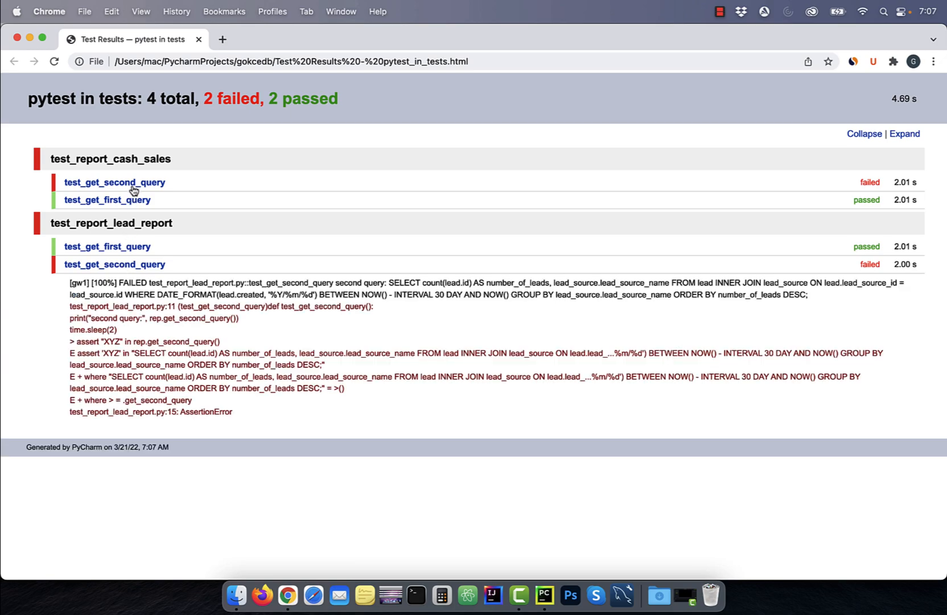
left_click(114, 181)
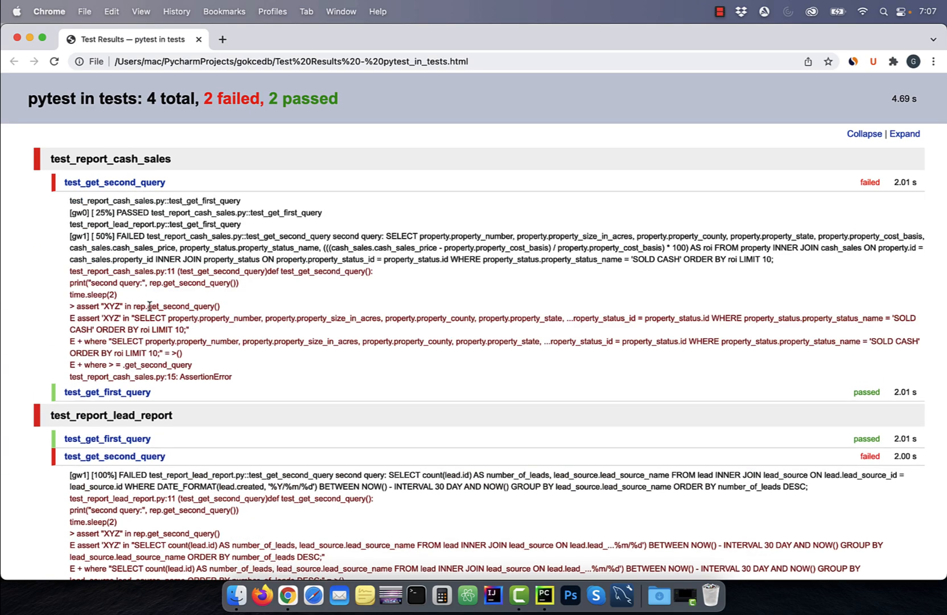